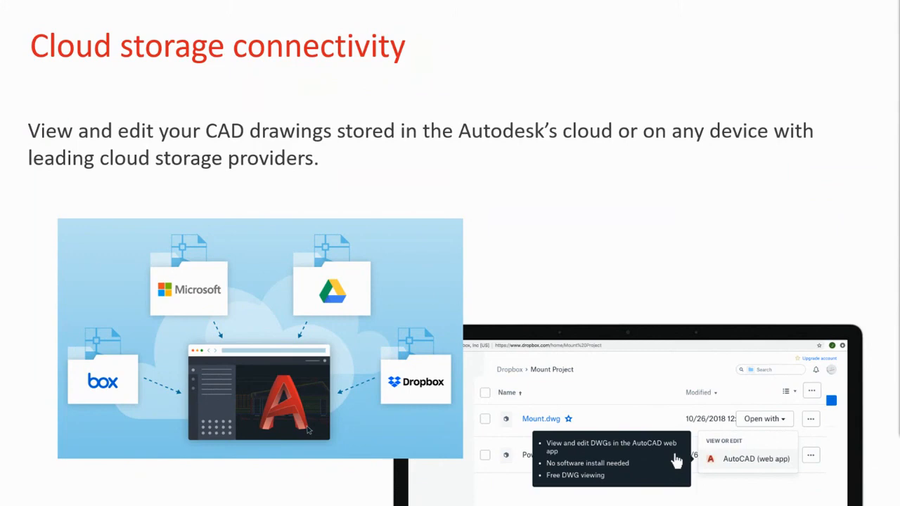
Switch from the PowerPoint slides to AutoCAD 2022 and show the Start tab's Recent drawings gallery.
{"action": "key", "text": "Right"}
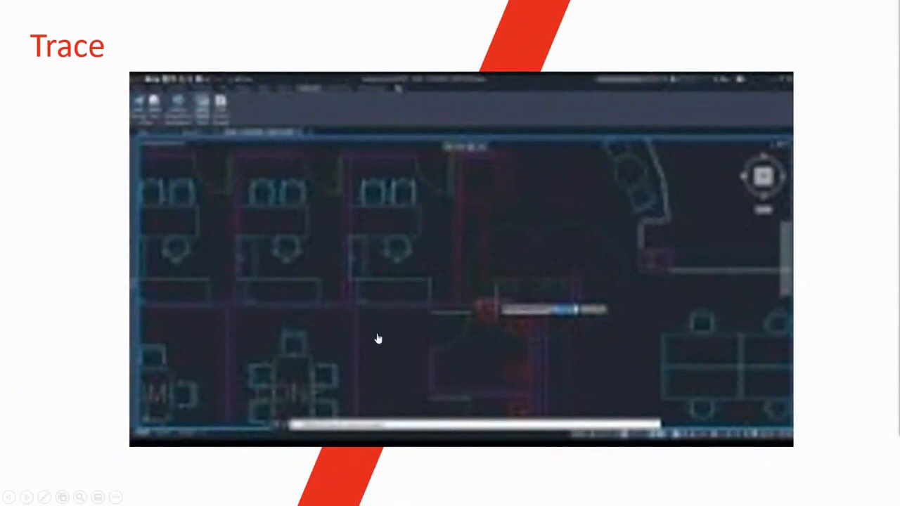
{"action": "mouse_move", "coordinate": [427, 326]}
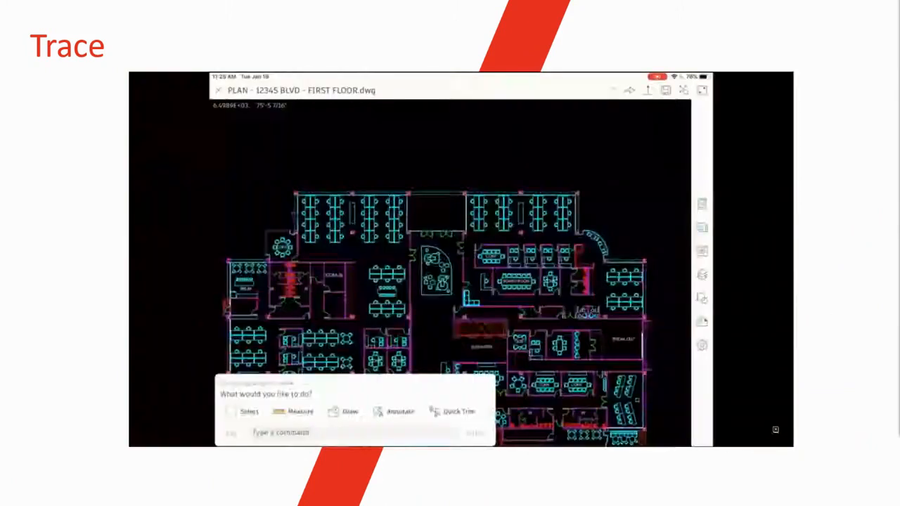
{"action": "left_click", "coordinate": [700, 250]}
{"action": "type", "text": "ADD SINK"}
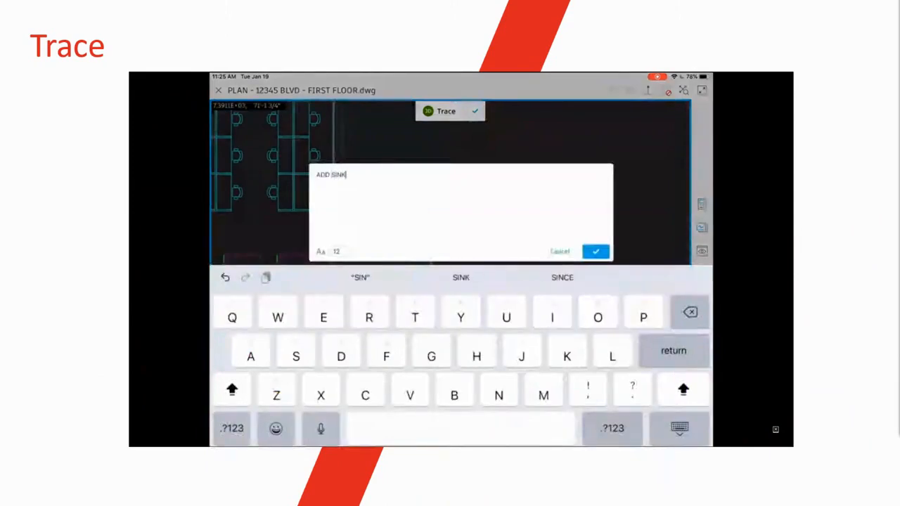
{"action": "left_click", "coordinate": [596, 251]}
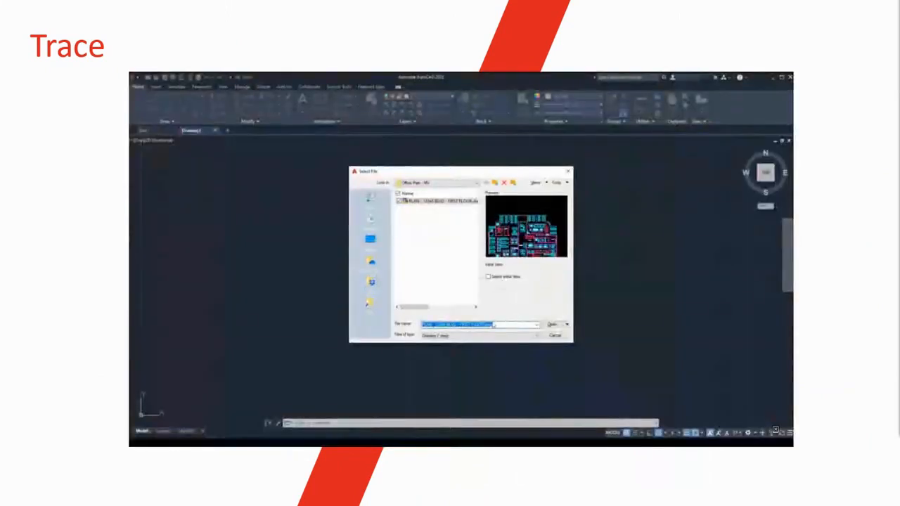
{"action": "left_click", "coordinate": [551, 322]}
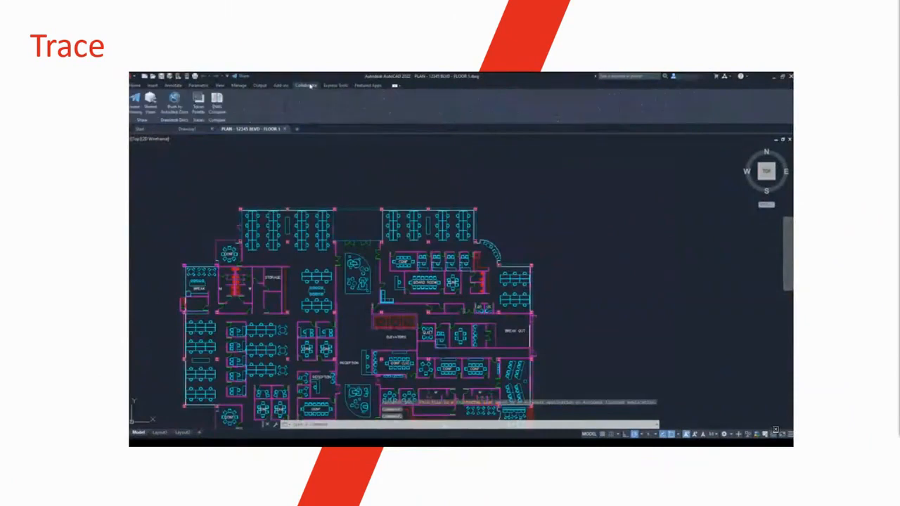
{"action": "left_click", "coordinate": [199, 101]}
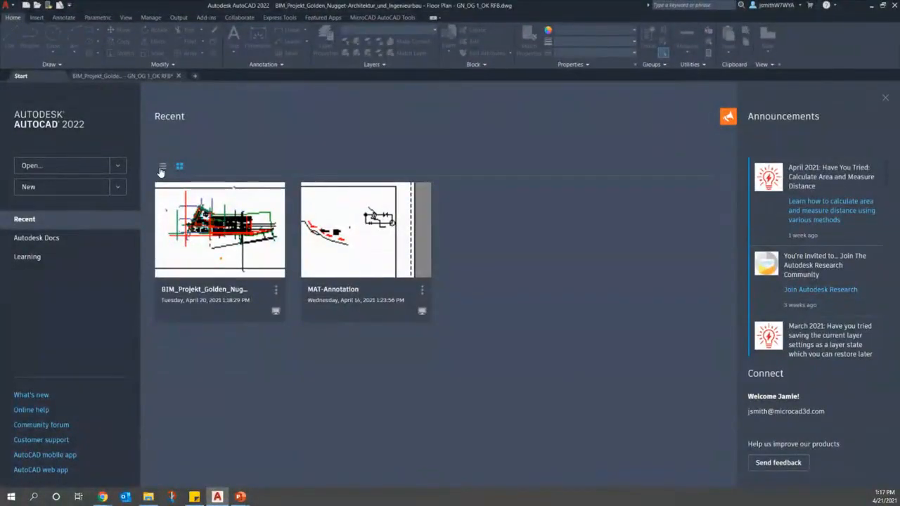
{"action": "mouse_move", "coordinate": [515, 180]}
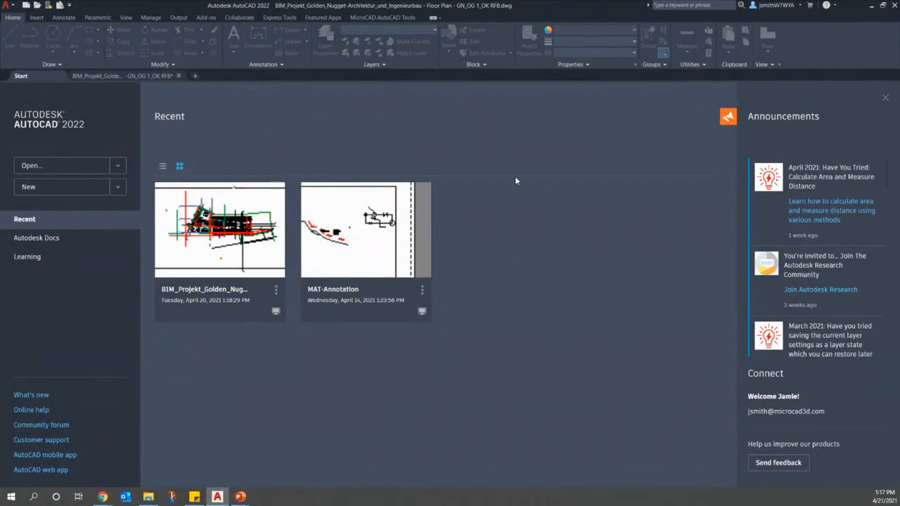
{"action": "mouse_move", "coordinate": [513, 182]}
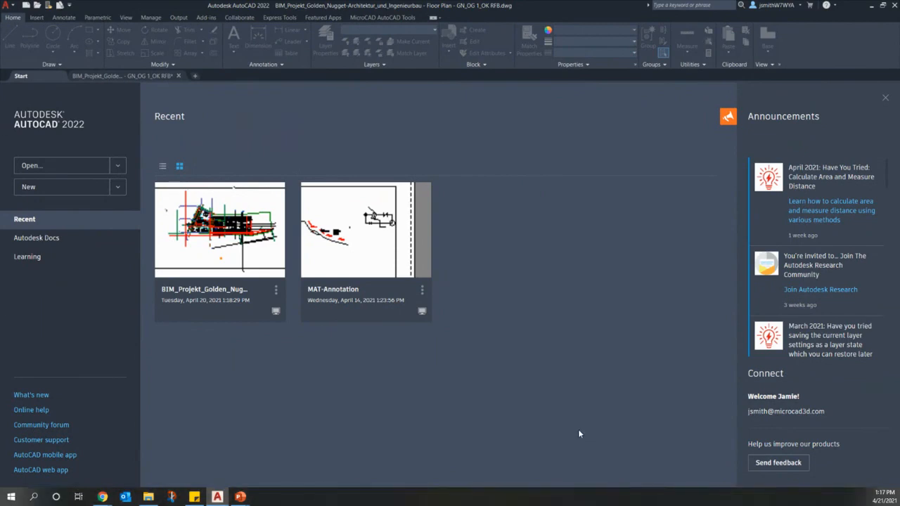
{"action": "mouse_move", "coordinate": [98, 404]}
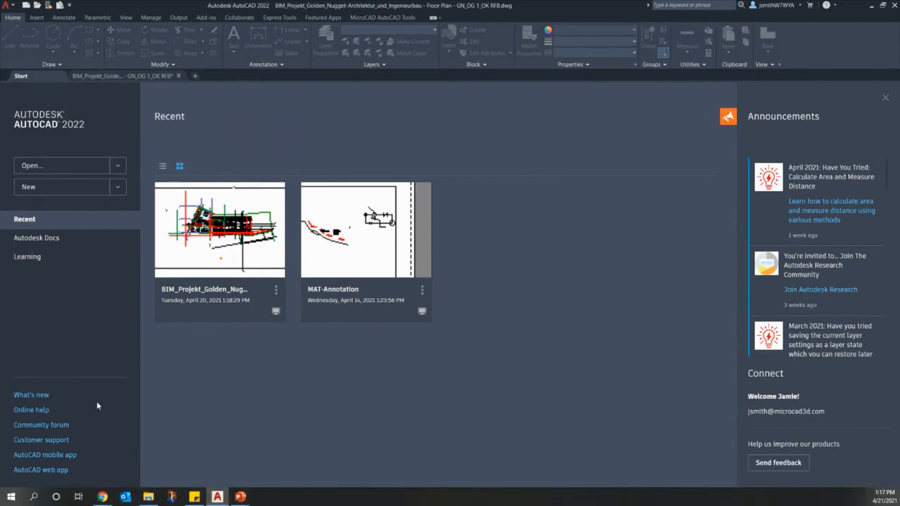
{"action": "mouse_move", "coordinate": [90, 425]}
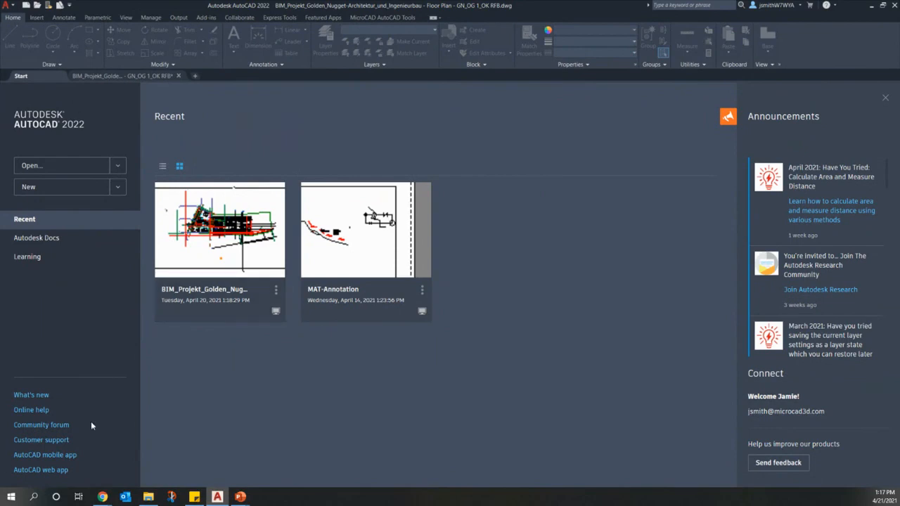
{"action": "mouse_move", "coordinate": [51, 263]}
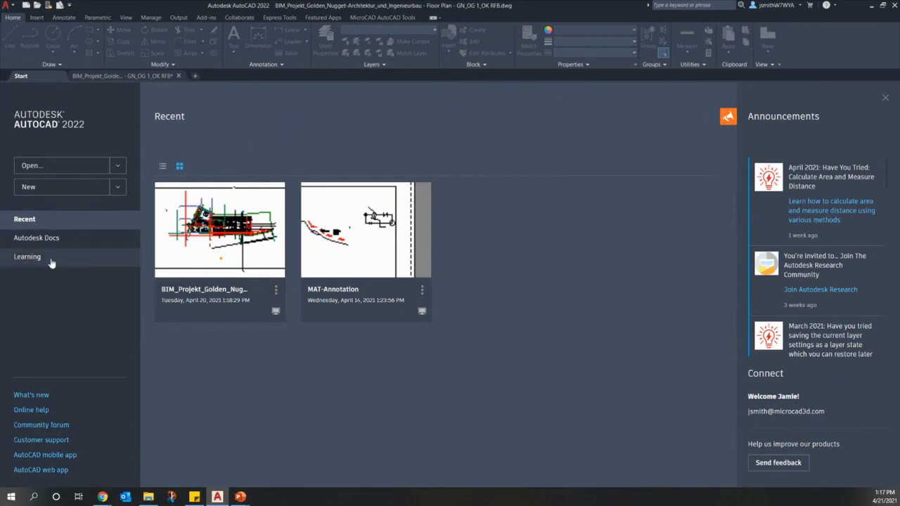
{"action": "mouse_move", "coordinate": [48, 242]}
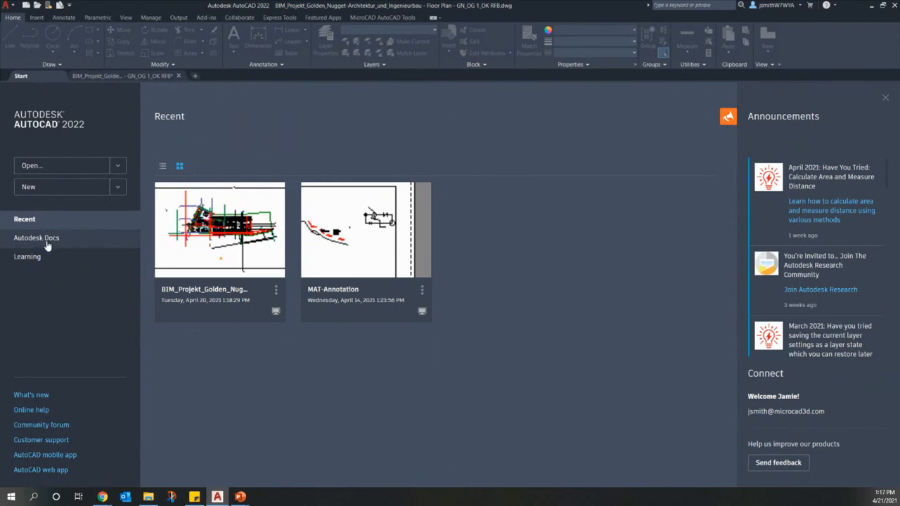
{"action": "mouse_move", "coordinate": [537, 307]}
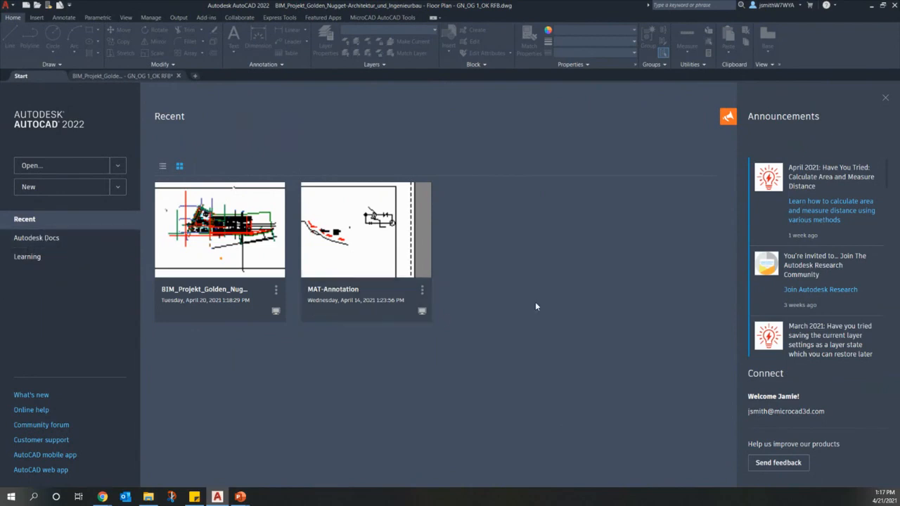
{"action": "mouse_move", "coordinate": [457, 362]}
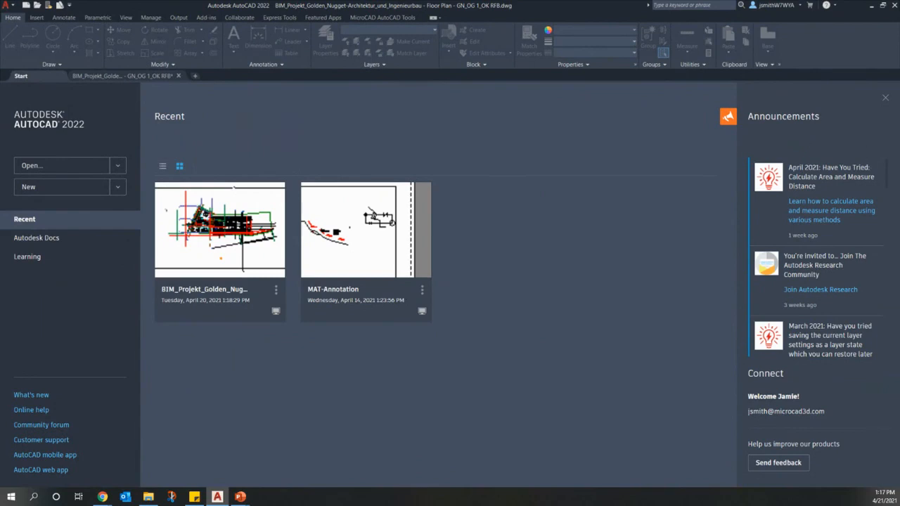
{"action": "mouse_move", "coordinate": [665, 396]}
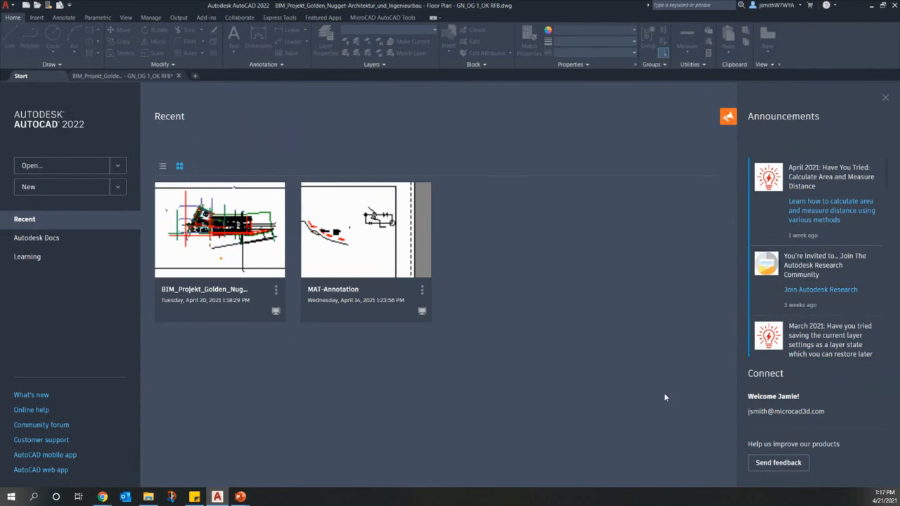
{"action": "mouse_move", "coordinate": [635, 333]}
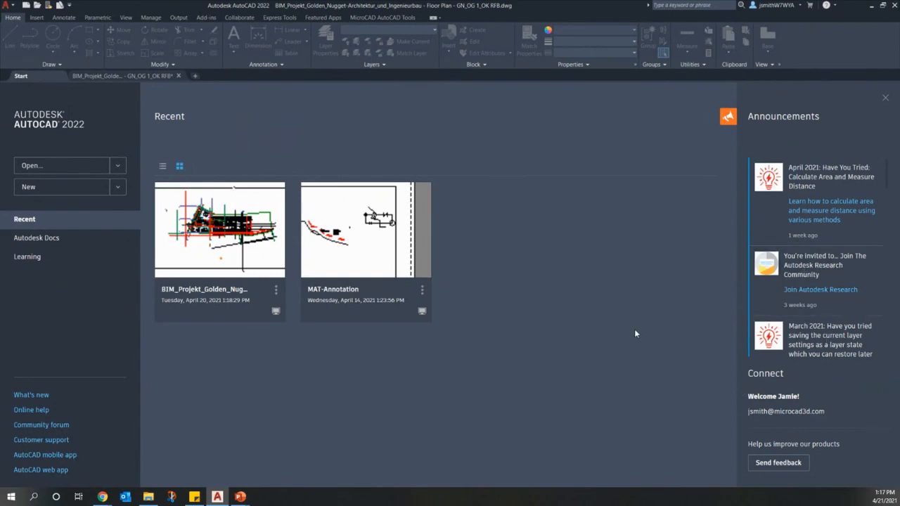
{"action": "mouse_move", "coordinate": [110, 77]}
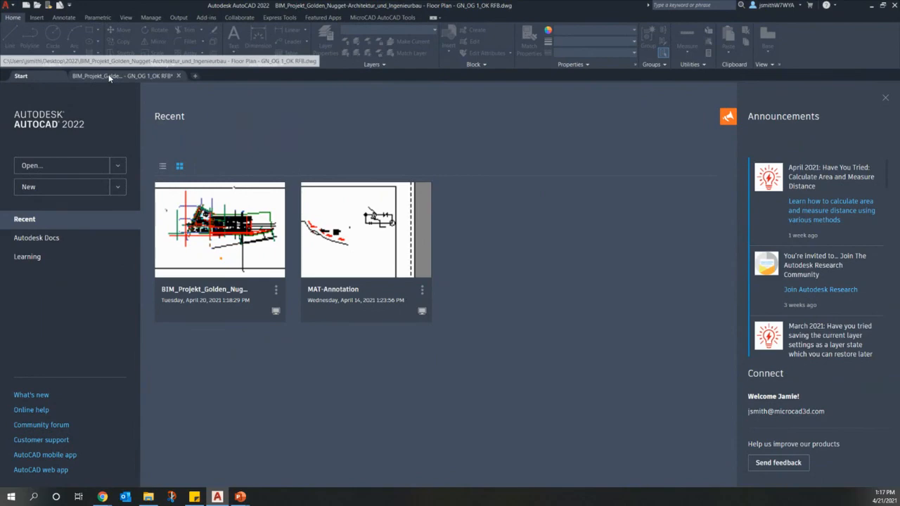
Make the BIM_Projekt_Golden_Nugget floor plan drawing active instead of the Start tab.
{"action": "left_click", "coordinate": [109, 76]}
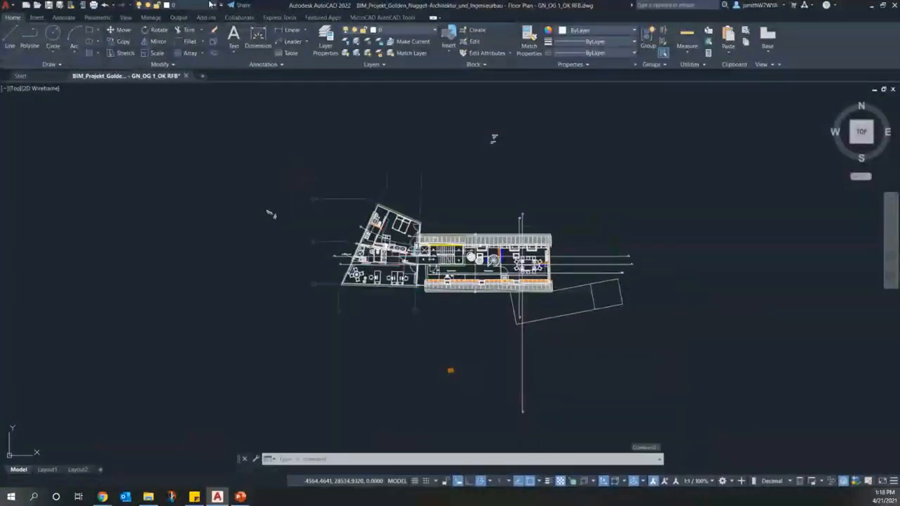
{"action": "mouse_move", "coordinate": [244, 6]}
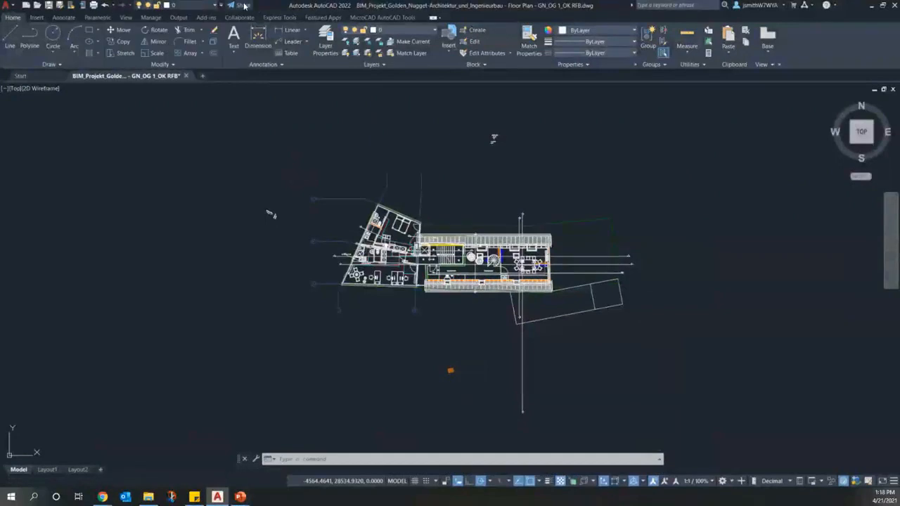
Start sharing a link to the floor plan drawing from the Quick Access toolbar.
{"action": "left_click", "coordinate": [242, 6]}
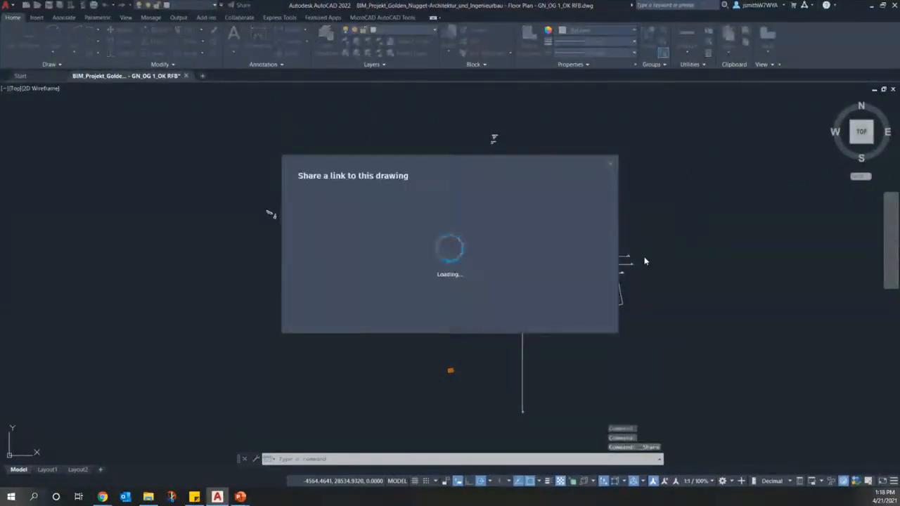
{"action": "mouse_move", "coordinate": [632, 263]}
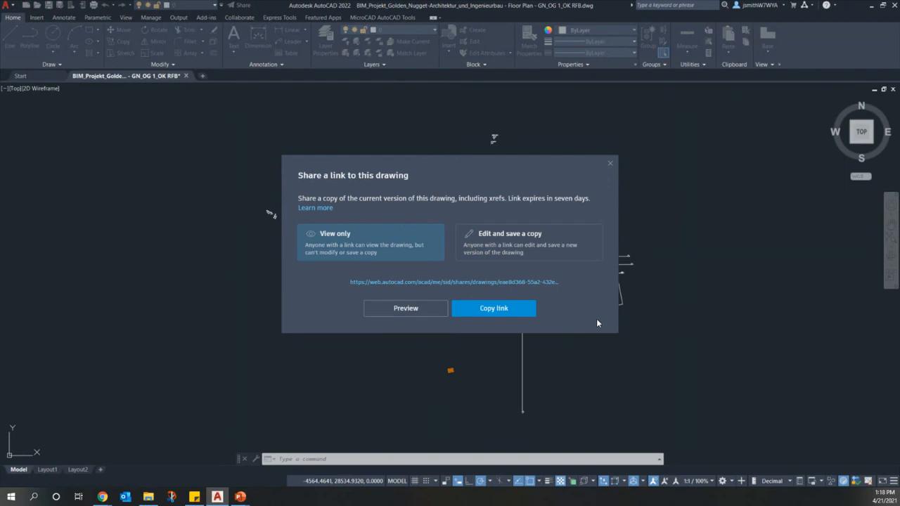
{"action": "mouse_move", "coordinate": [579, 316]}
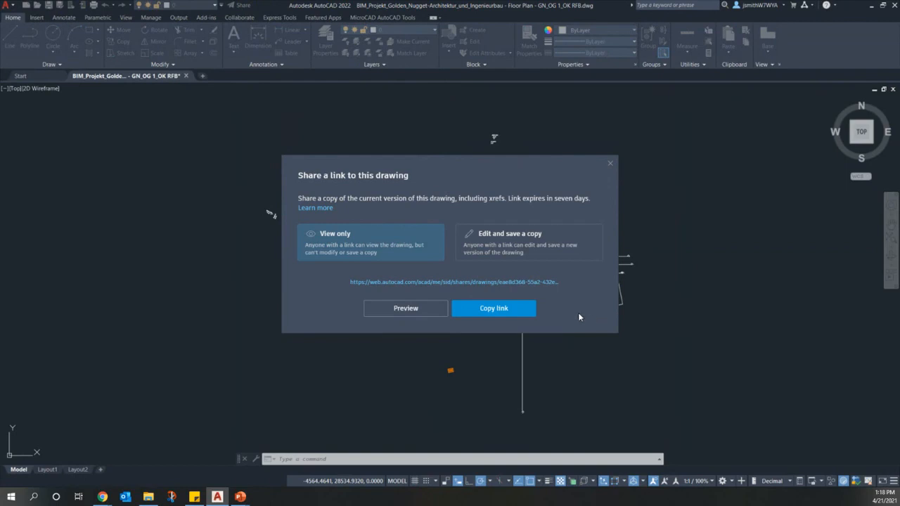
{"action": "mouse_move", "coordinate": [798, 337]}
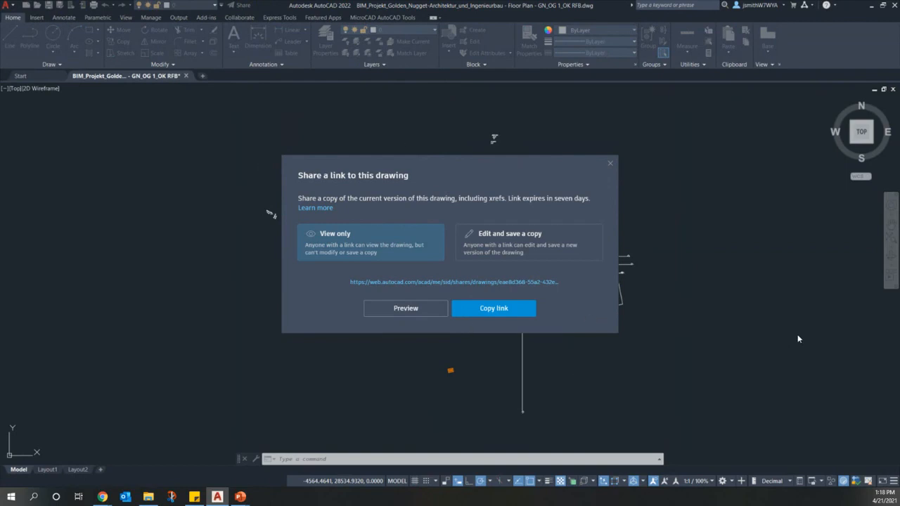
{"action": "mouse_move", "coordinate": [793, 338]}
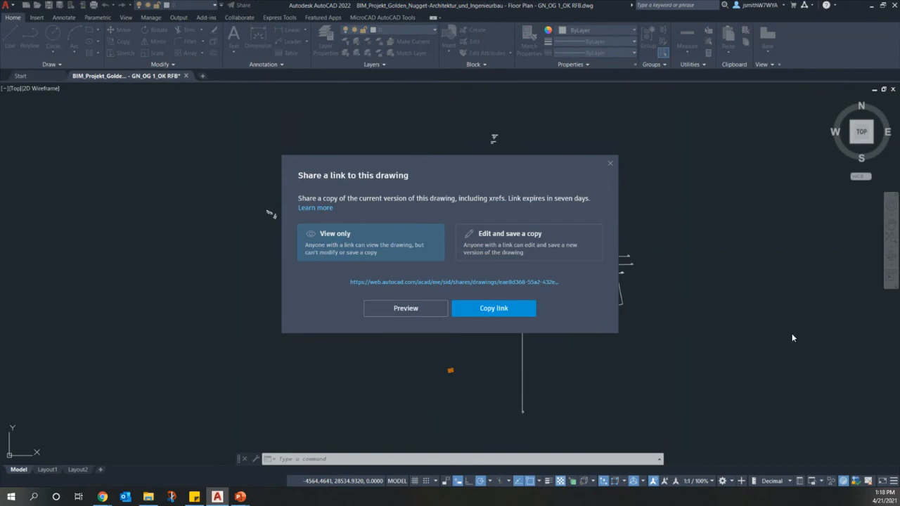
{"action": "mouse_move", "coordinate": [458, 300]}
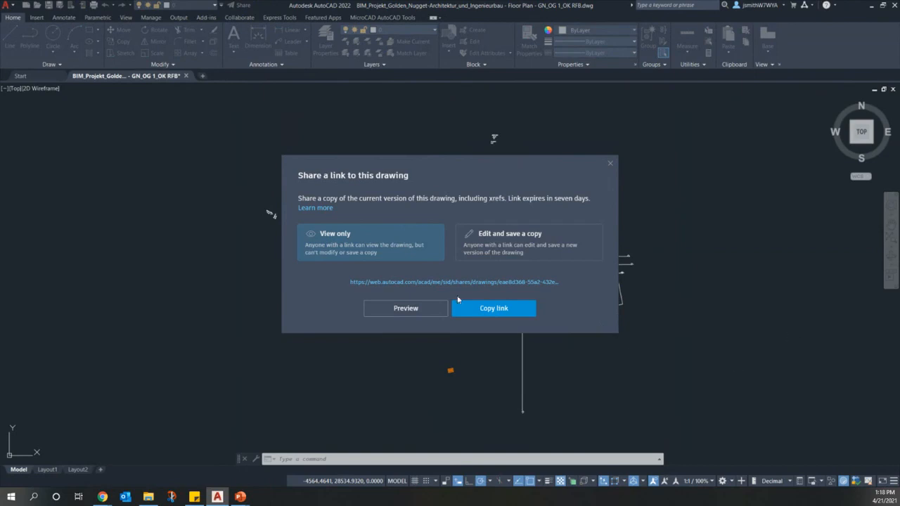
{"action": "mouse_move", "coordinate": [601, 298]}
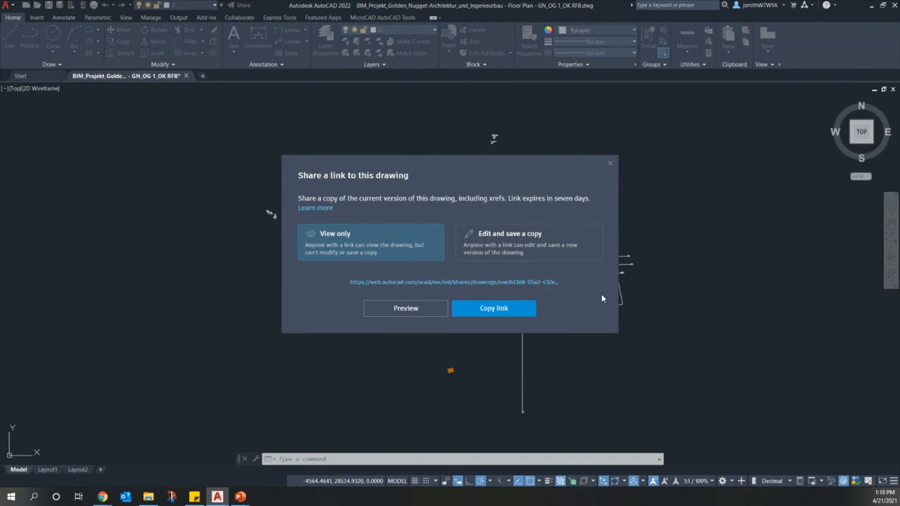
{"action": "mouse_move", "coordinate": [559, 347]}
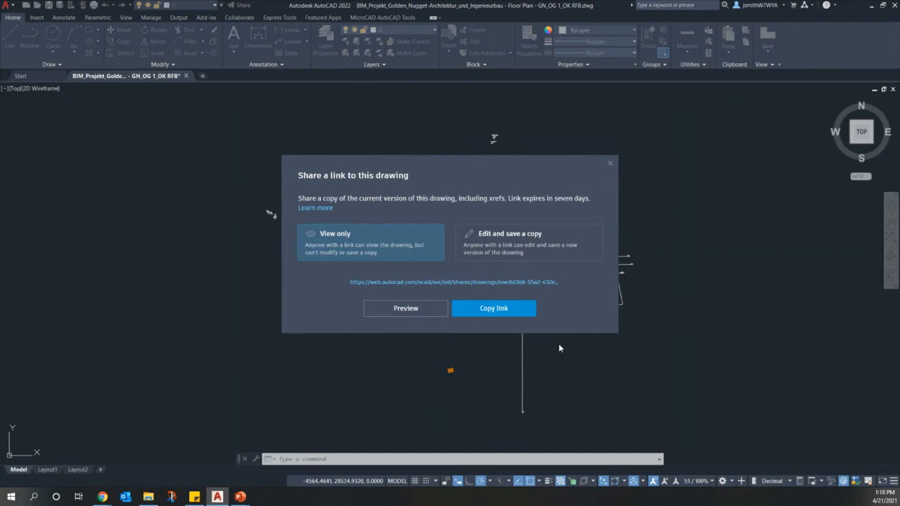
{"action": "mouse_move", "coordinate": [517, 326]}
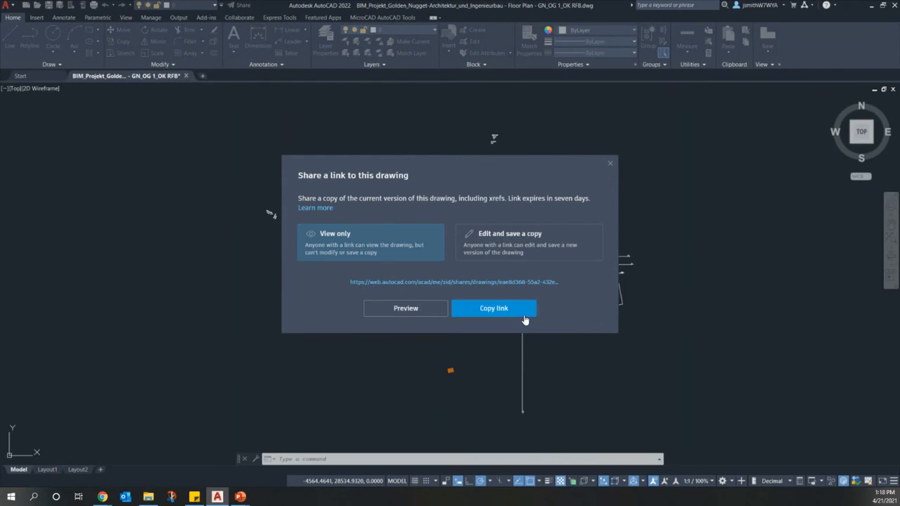
{"action": "mouse_move", "coordinate": [562, 323]}
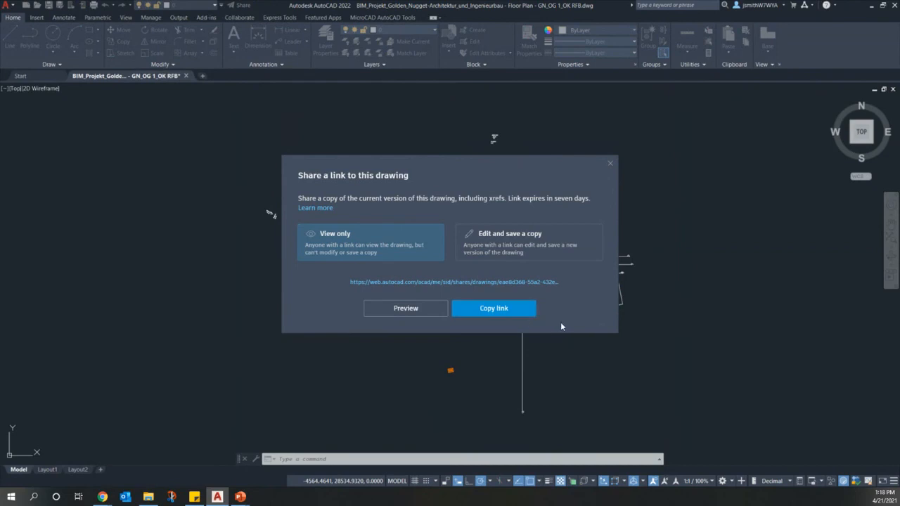
{"action": "mouse_move", "coordinate": [564, 321]}
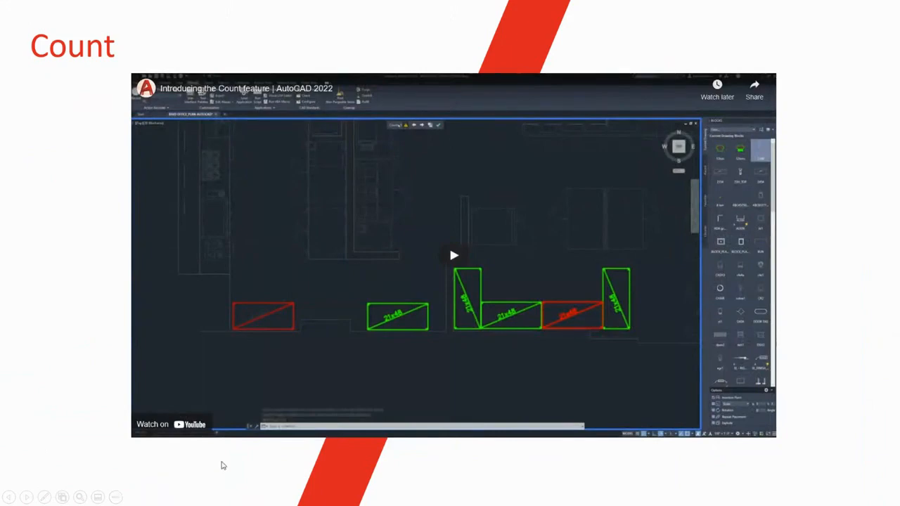
Start the embedded YouTube video on the Count slide.
{"action": "left_click", "coordinate": [453, 256]}
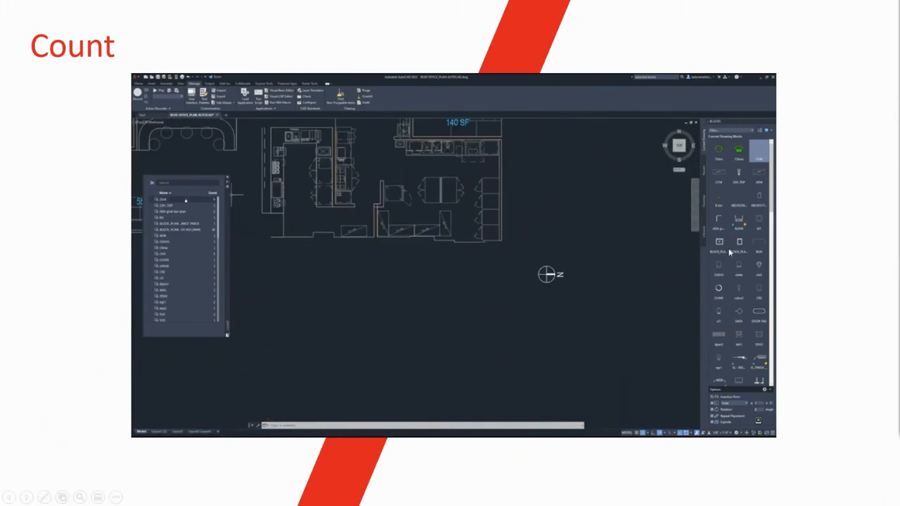
{"action": "mouse_move", "coordinate": [793, 371]}
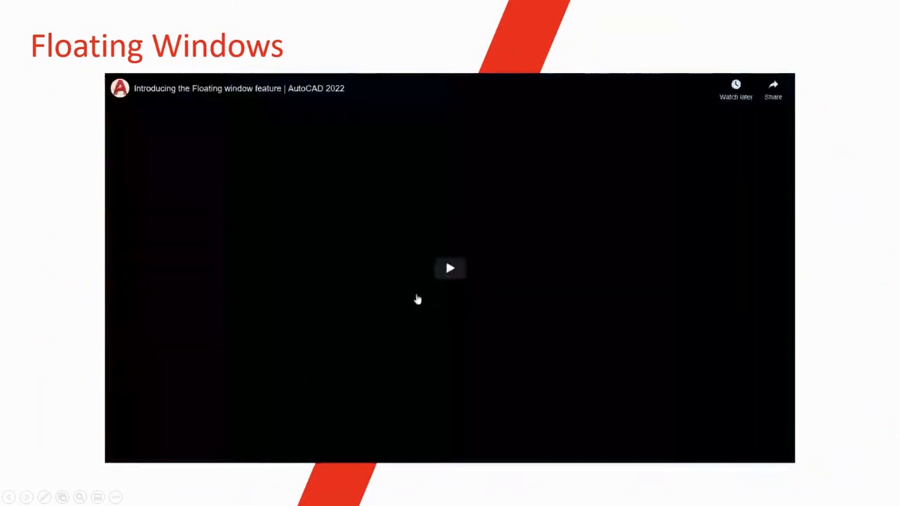
Start the embedded YouTube video on the Floating Windows slide.
{"action": "left_click", "coordinate": [450, 267]}
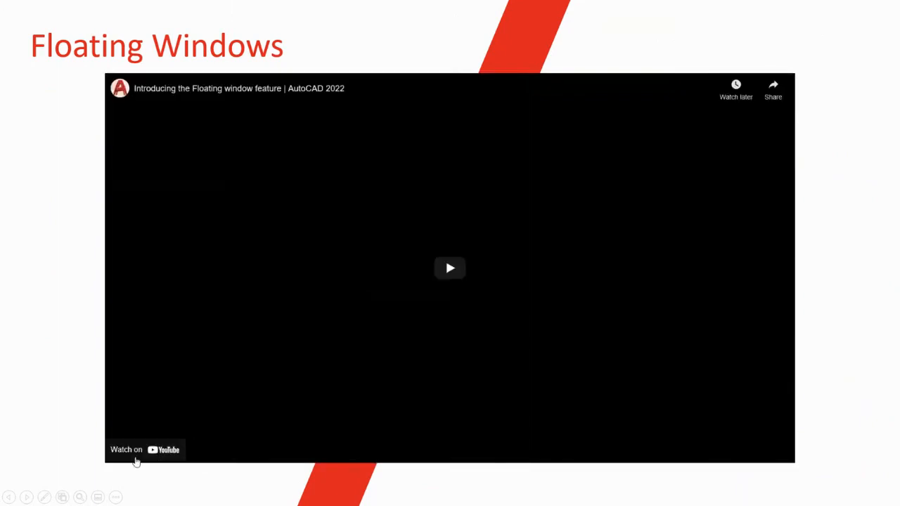
{"action": "left_click", "coordinate": [450, 268]}
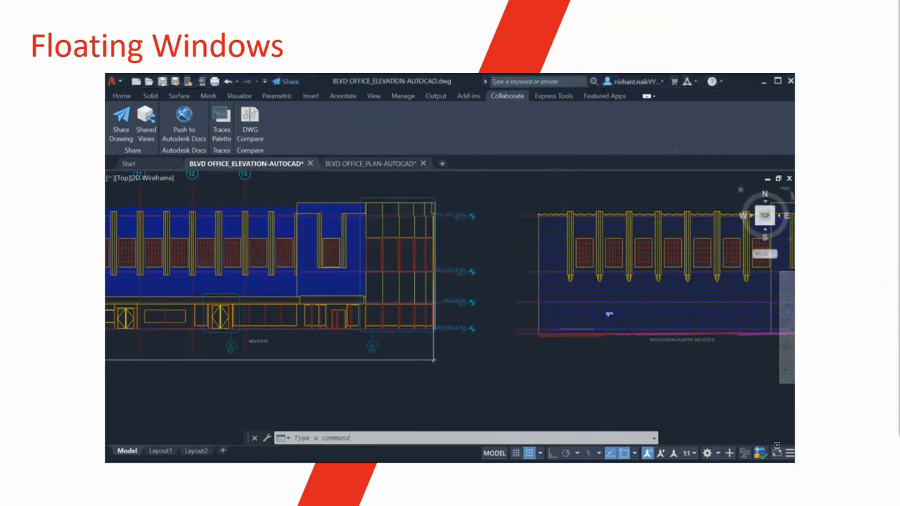
{"action": "left_click", "coordinate": [368, 163]}
{"action": "type", "text": "CIRCLE"}
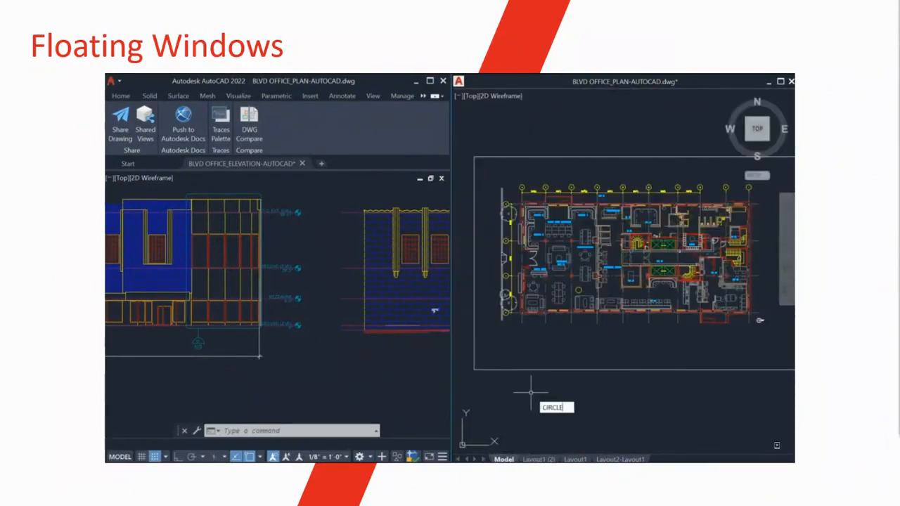
{"action": "key", "text": "Enter"}
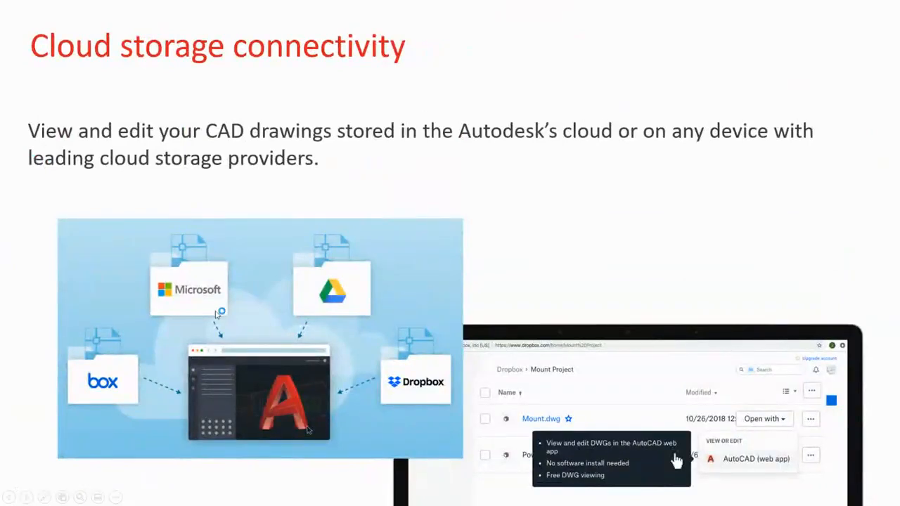
{"action": "mouse_move", "coordinate": [262, 315]}
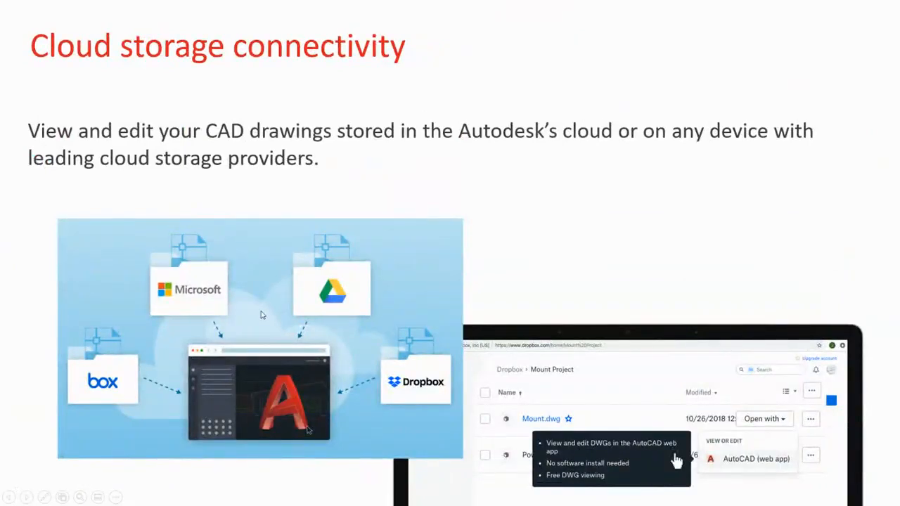
{"action": "mouse_move", "coordinate": [253, 314]}
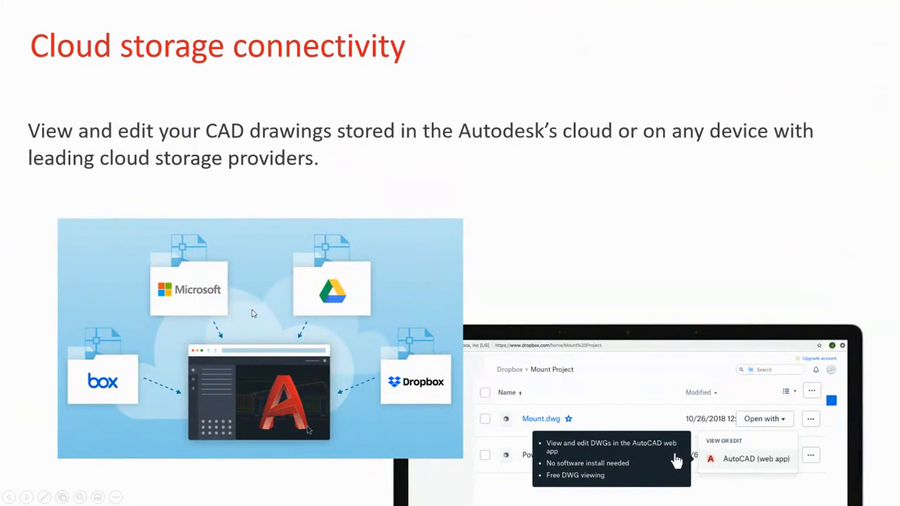
{"action": "mouse_move", "coordinate": [246, 312]}
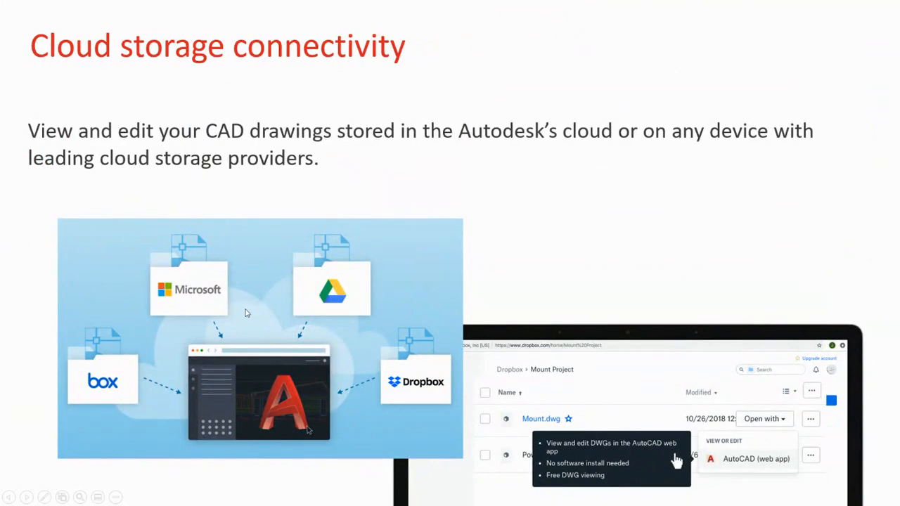
{"action": "mouse_move", "coordinate": [239, 312]}
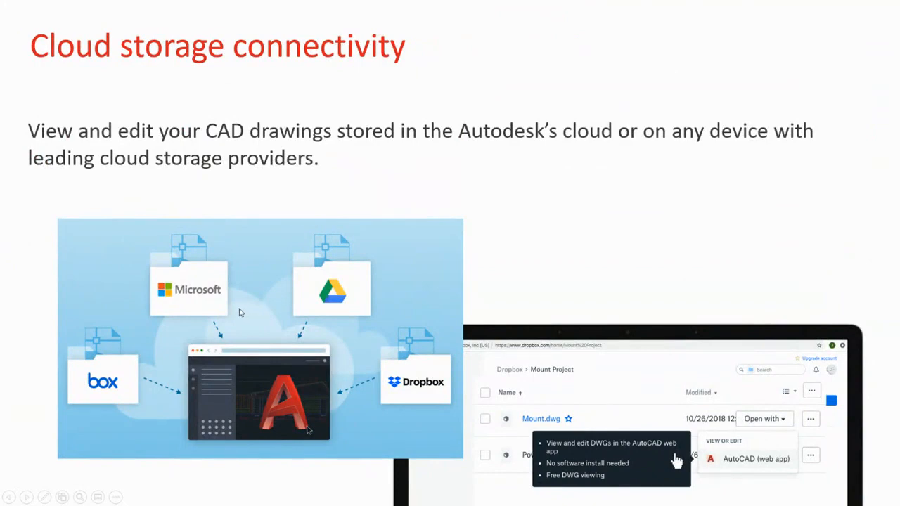